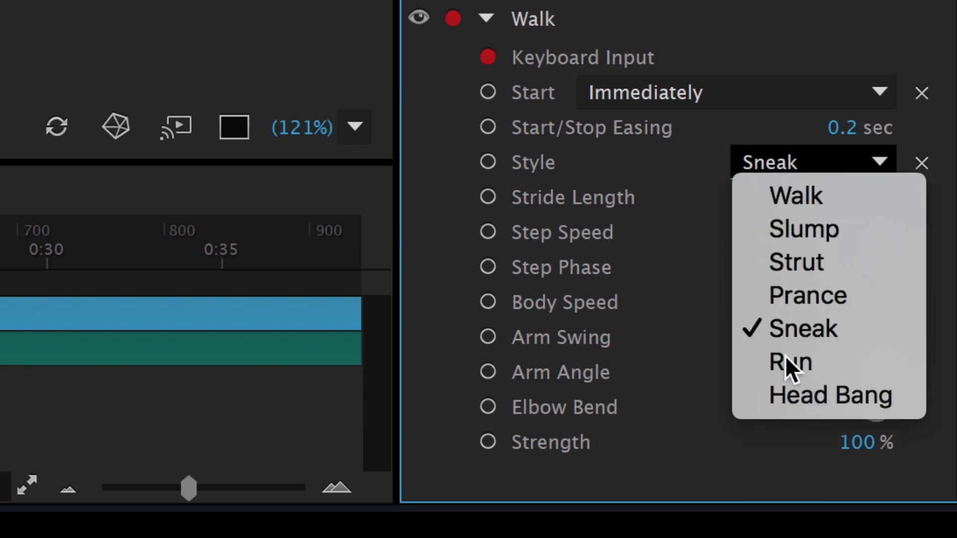
Step: Pick Run from the Walk behavior's Style dropdown instead of Sneak
left_click(790, 361)
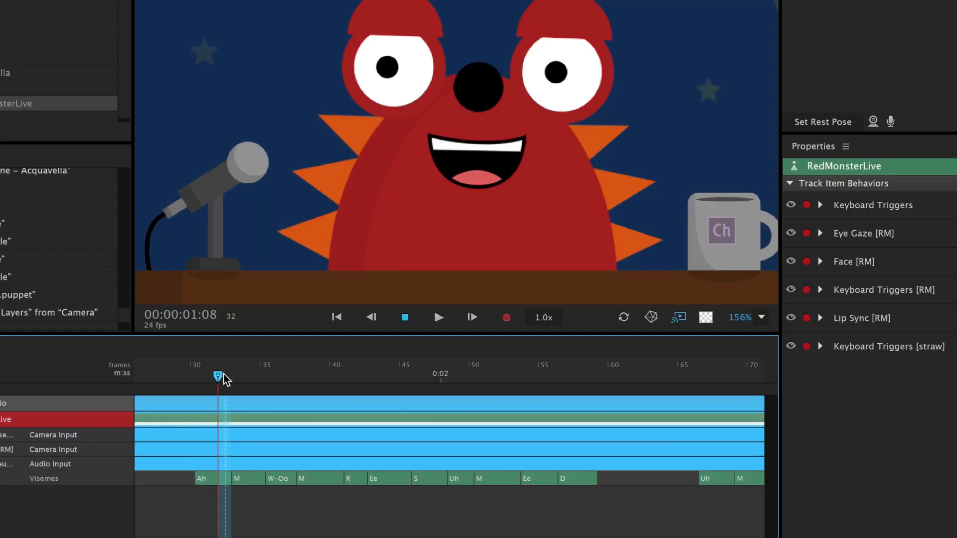
Step: Scrub the timeline forward to preview the generated visemes
left_click_drag(218, 374, 314, 373)
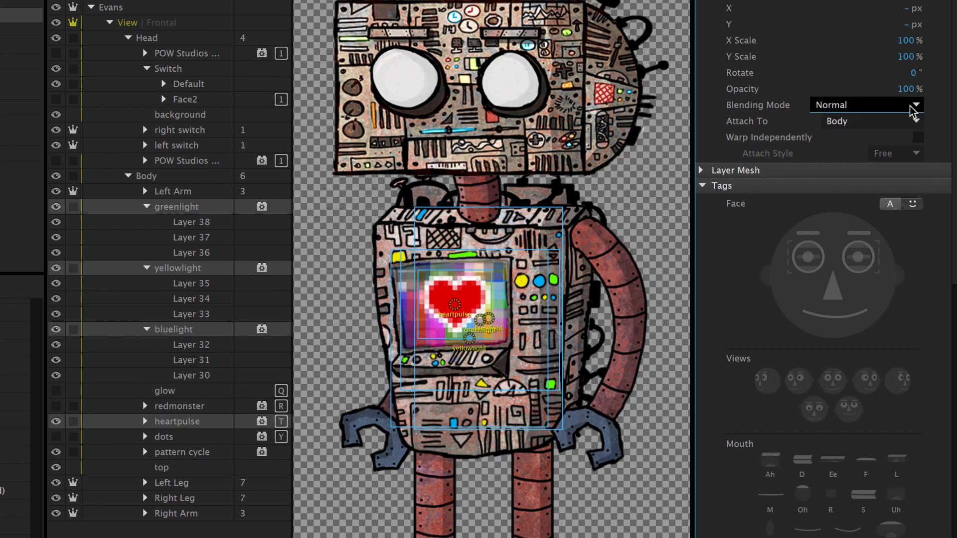
Step: Set the heartpulse layer's Blending Mode to Overlay in Properties
left_click(866, 105)
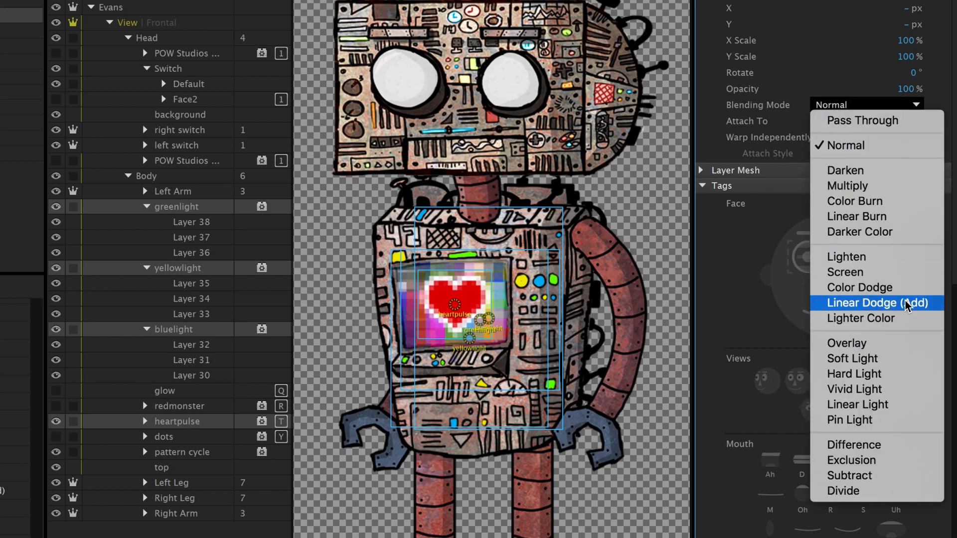
mouse_move(846, 344)
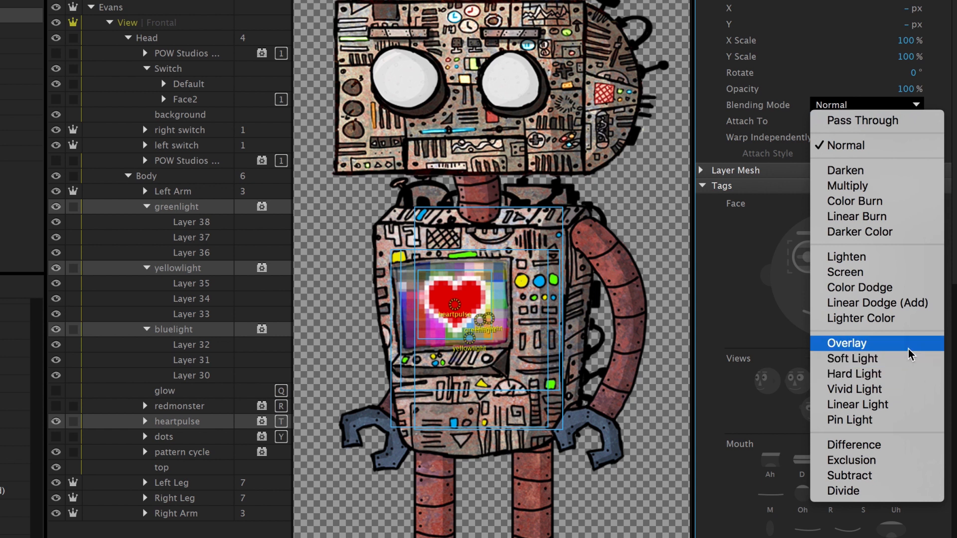
left_click(846, 343)
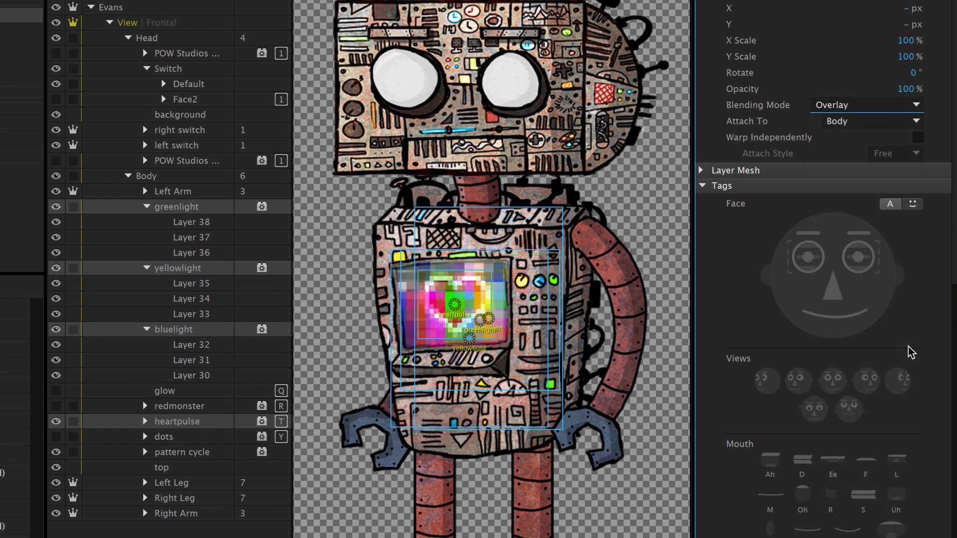
left_click(866, 105)
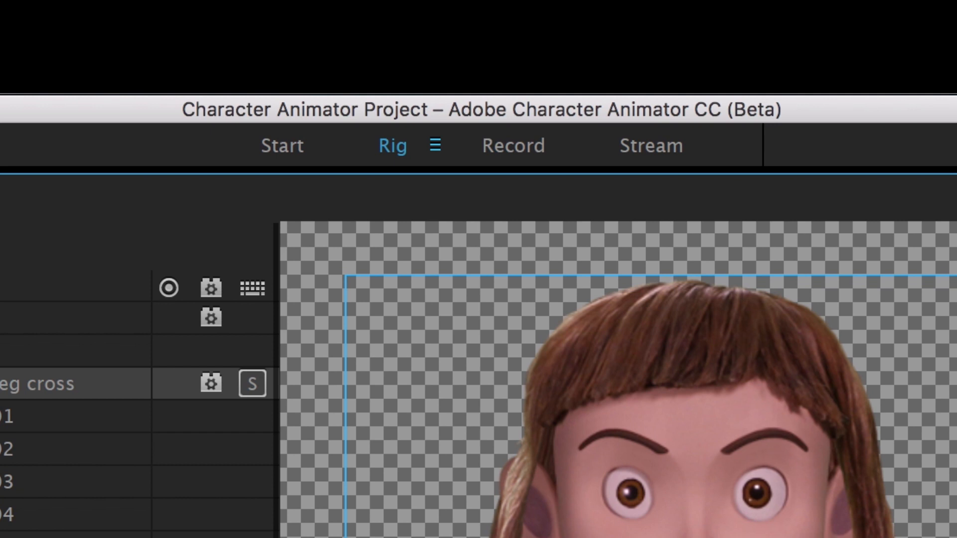
Step: Switch Maddie through the Rig, Record and Stream workspaces in turn
left_click(282, 145)
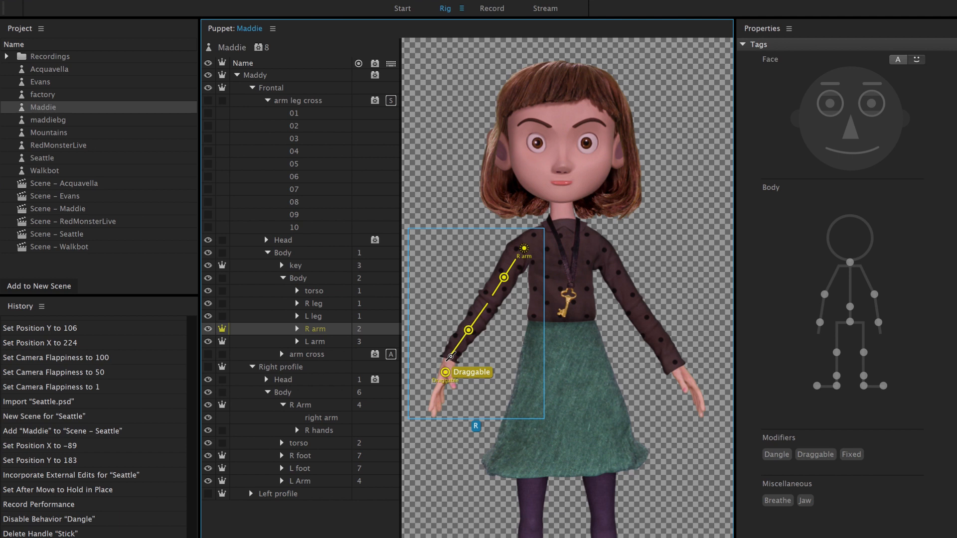
left_click(491, 8)
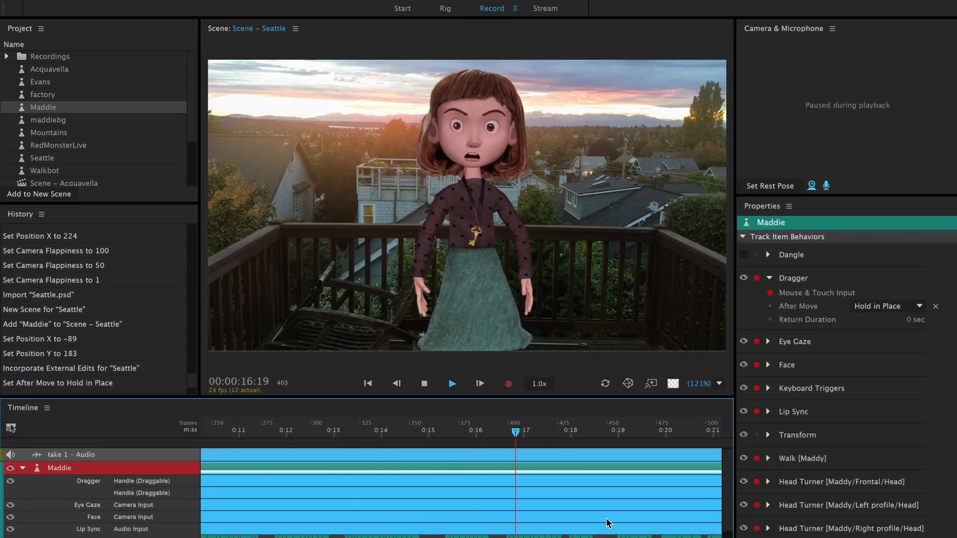
left_click(545, 9)
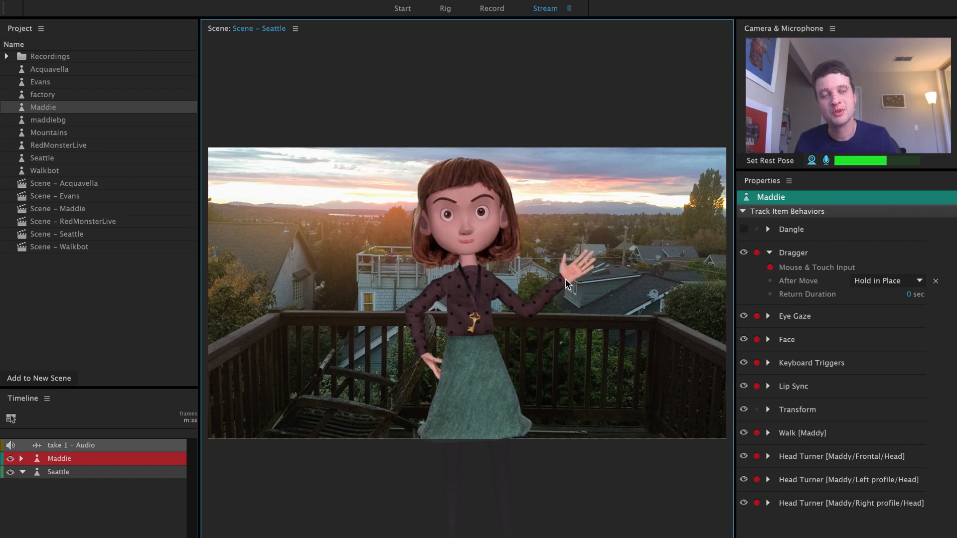